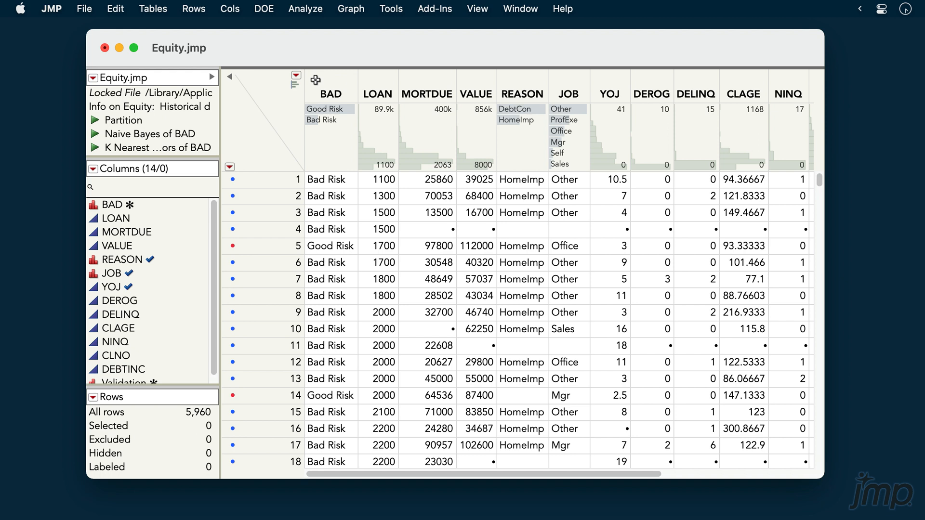
- From the Equity data table, open the Analyze menu to reach Predictive Modeling analyses
left_click(330, 94)
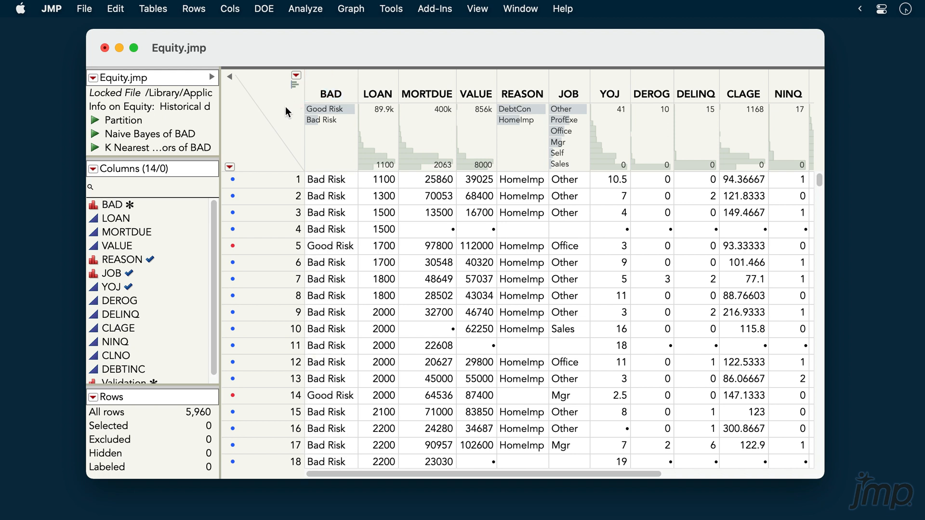
left_click(305, 9)
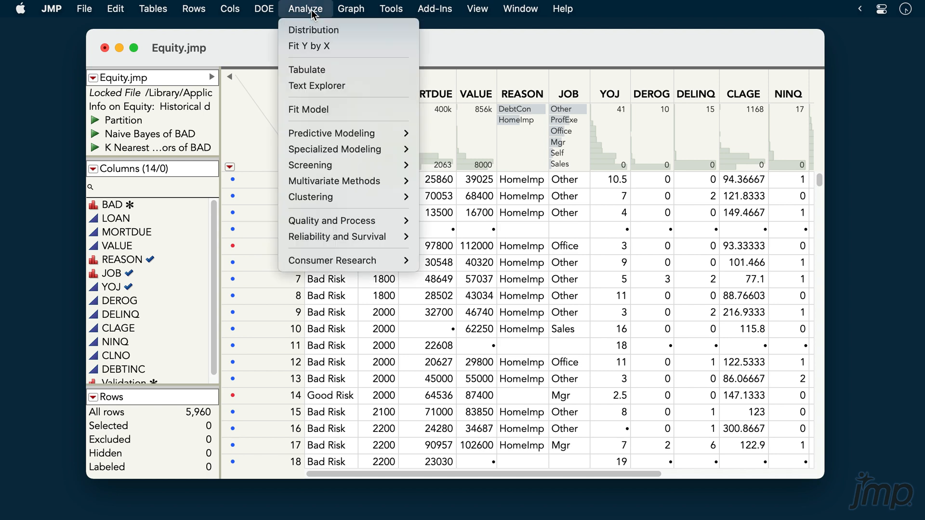
mouse_move(353, 138)
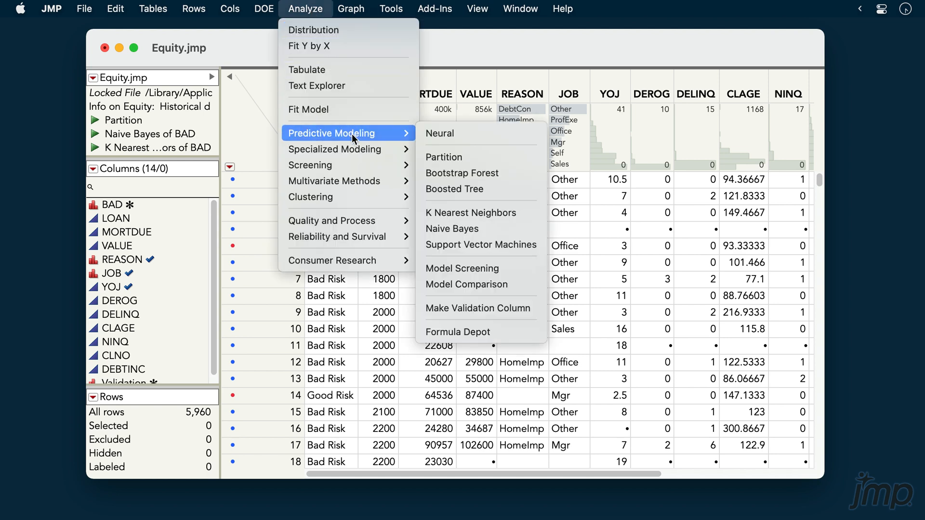
mouse_move(481, 245)
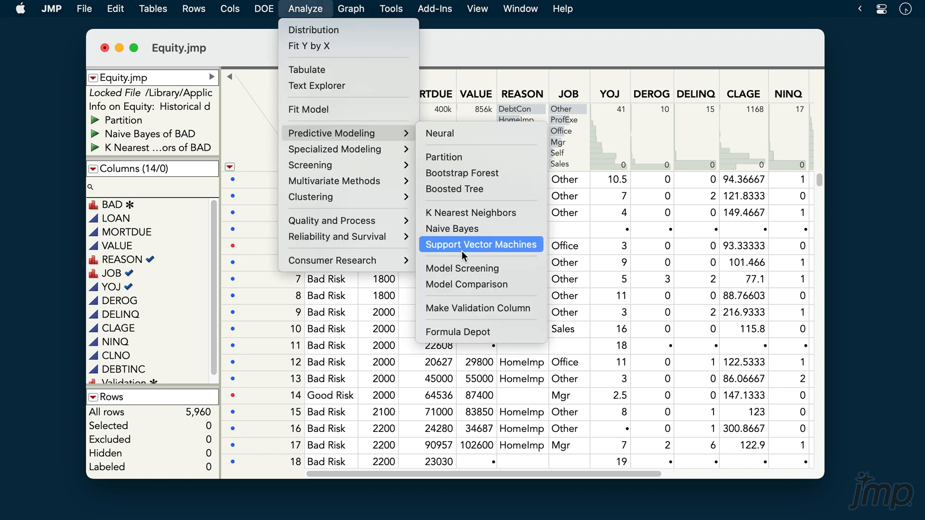
- Launch Support Vector Machines with BAD as Y, LOAN–DEBTINC as X, and Validation as validation
left_click(480, 244)
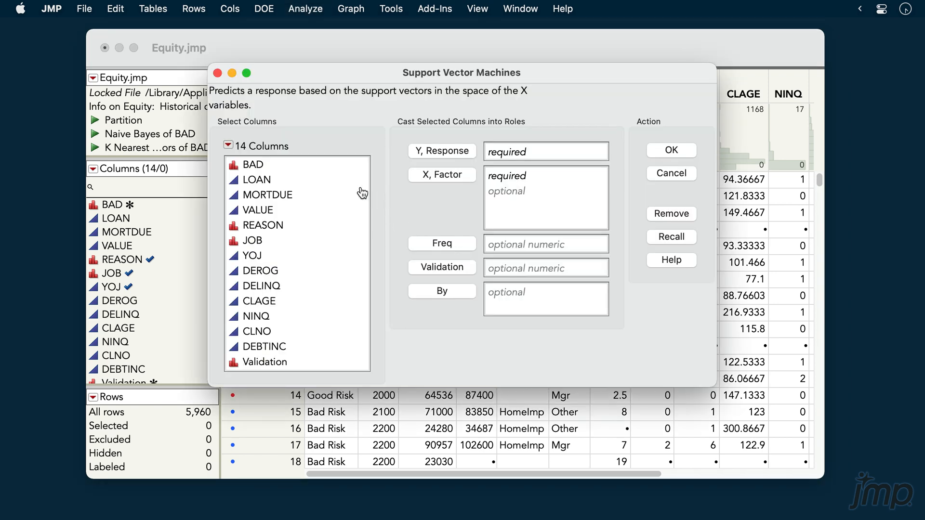
left_click(442, 151)
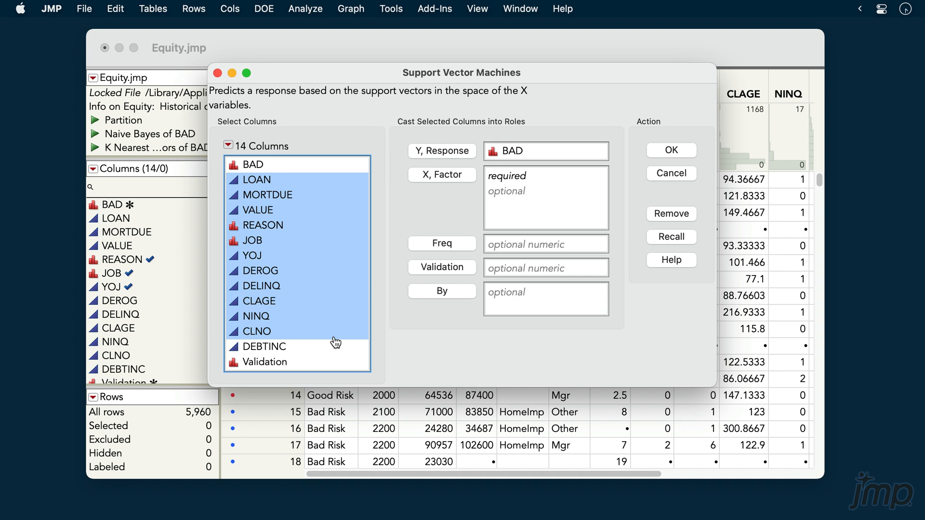
left_click(441, 175)
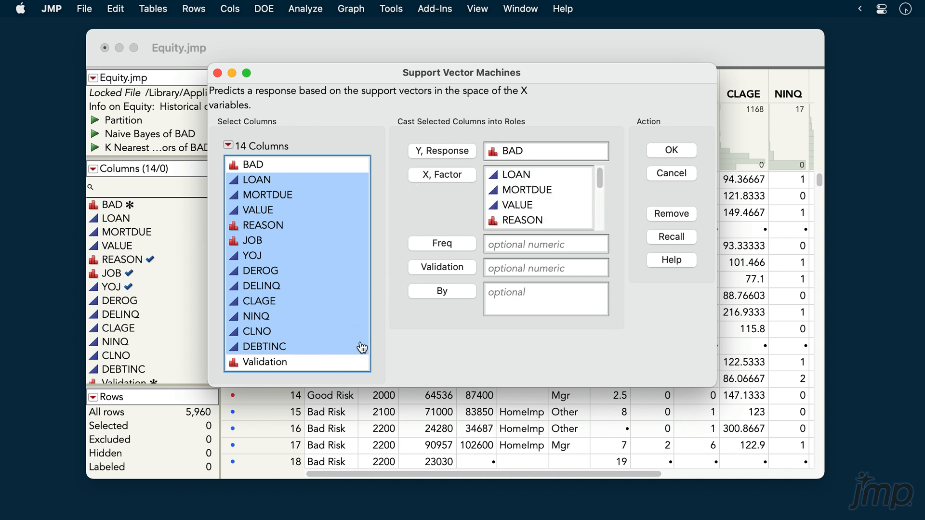
left_click(441, 267)
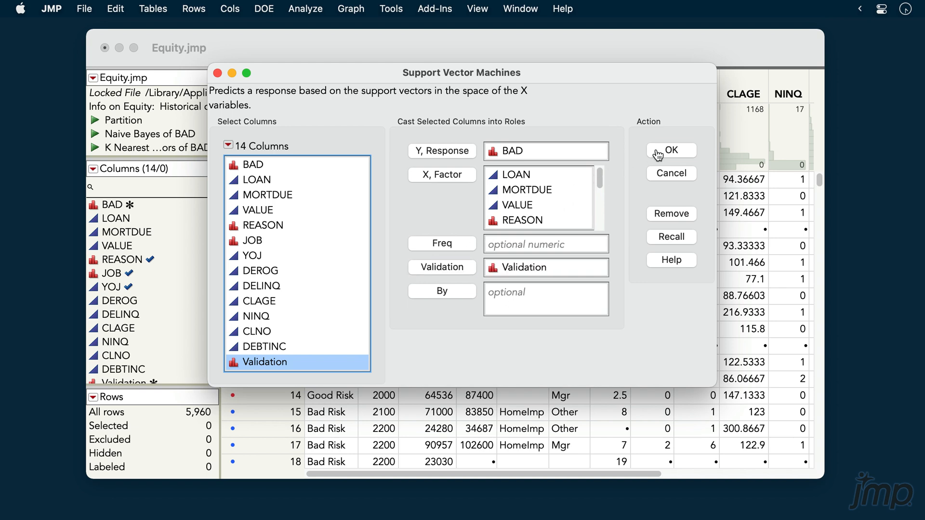
left_click(671, 151)
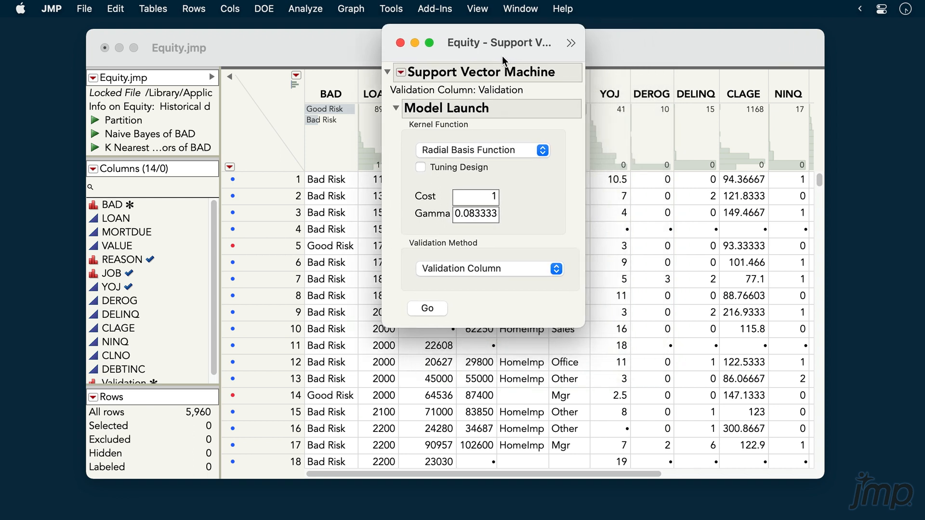
- Fit Model 1 with radial basis function kernel, no tuning design, validated by the Validation column
left_click(481, 150)
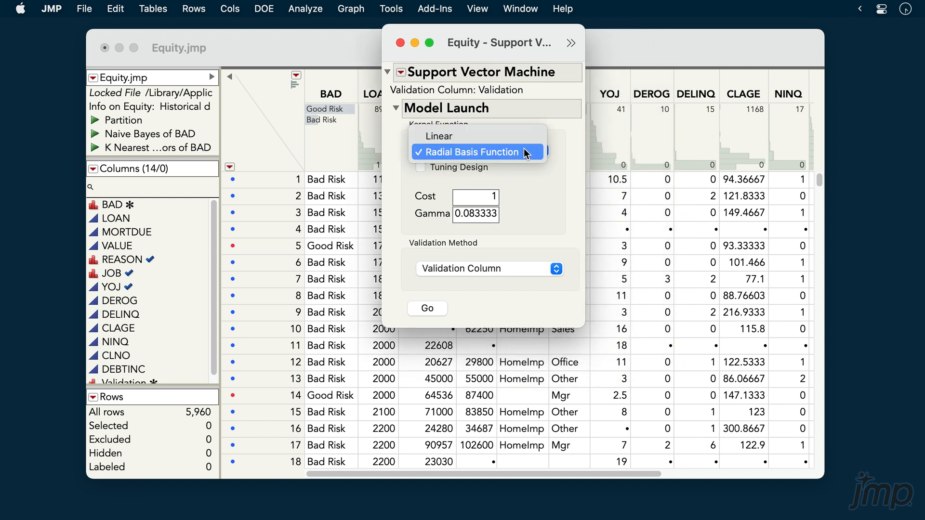
left_click(477, 152)
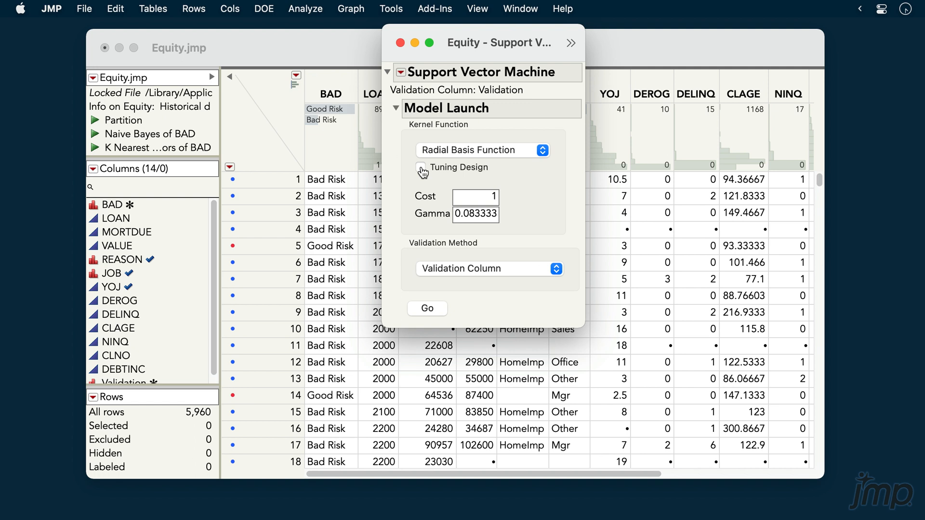
left_click(421, 167)
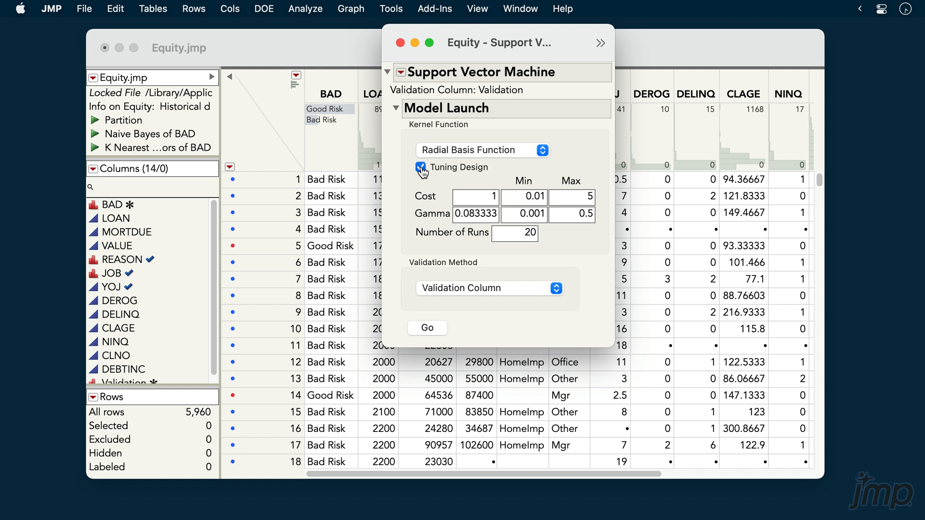
left_click(420, 168)
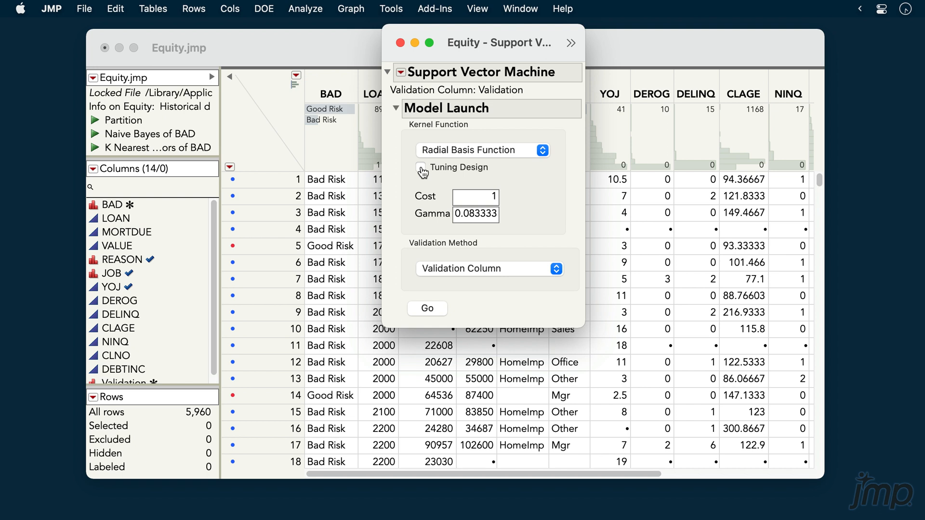
mouse_move(521, 272)
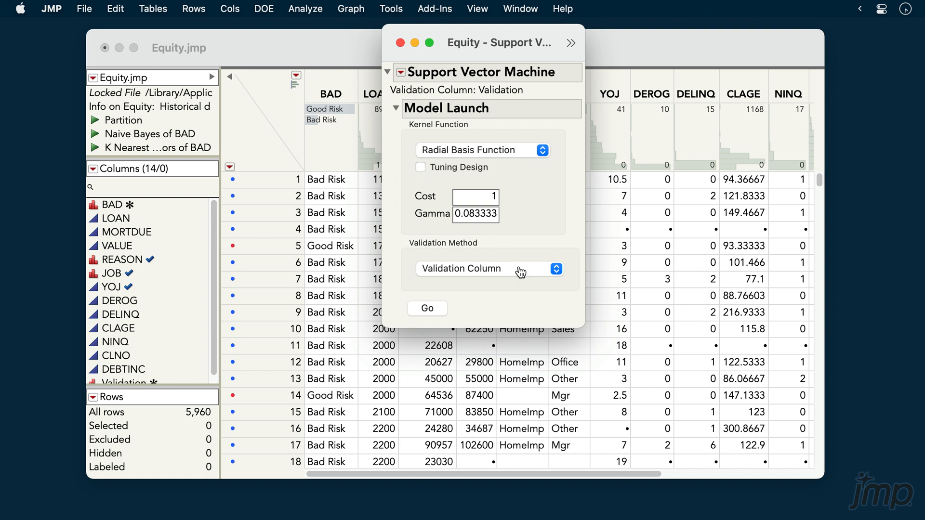
left_click(488, 268)
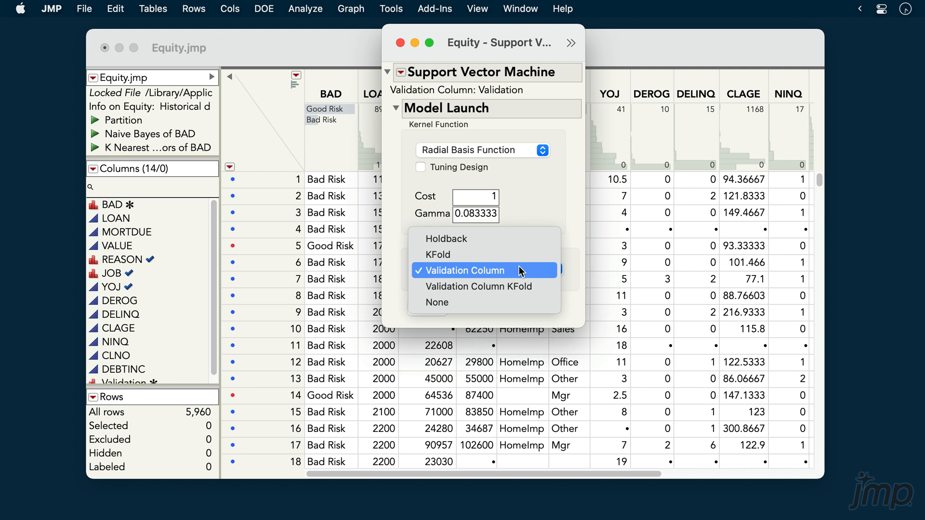
left_click(464, 270)
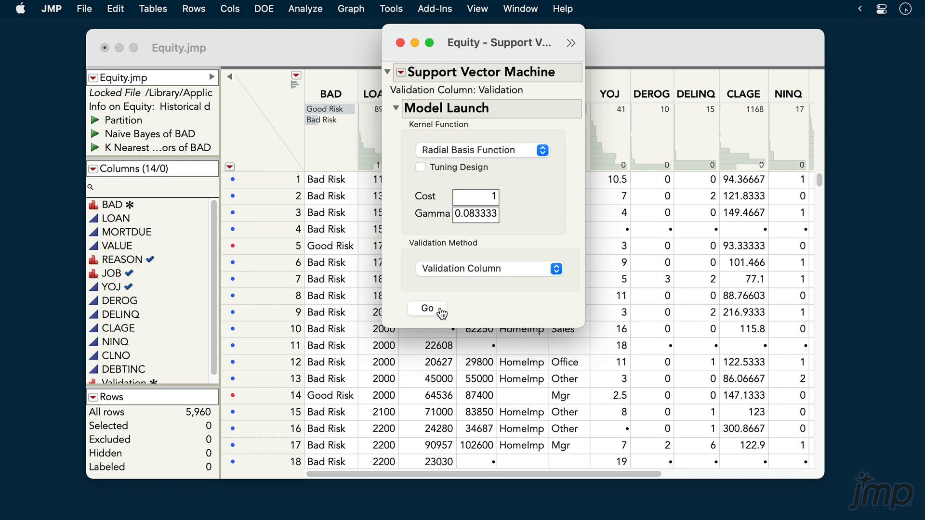
left_click(427, 309)
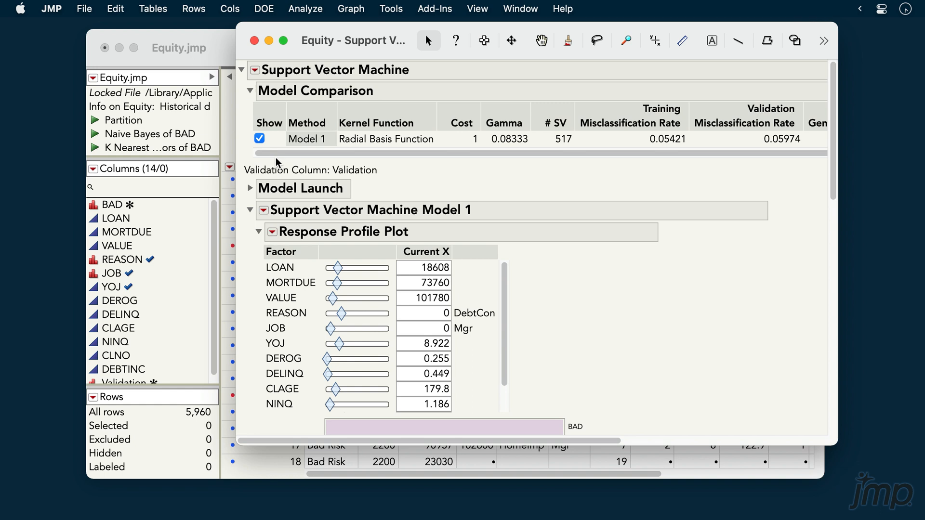
- Fit a second radial basis function model with gamma 0.1
left_click(251, 210)
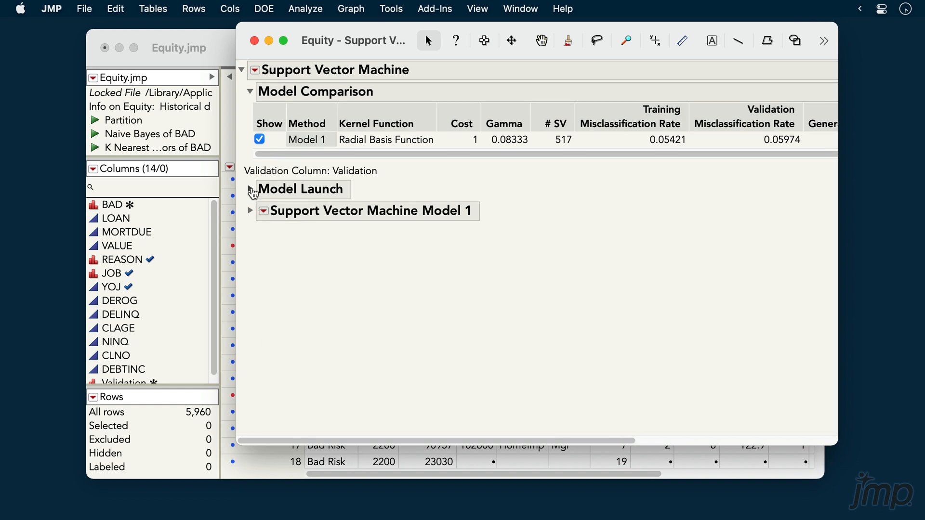
left_click(250, 189)
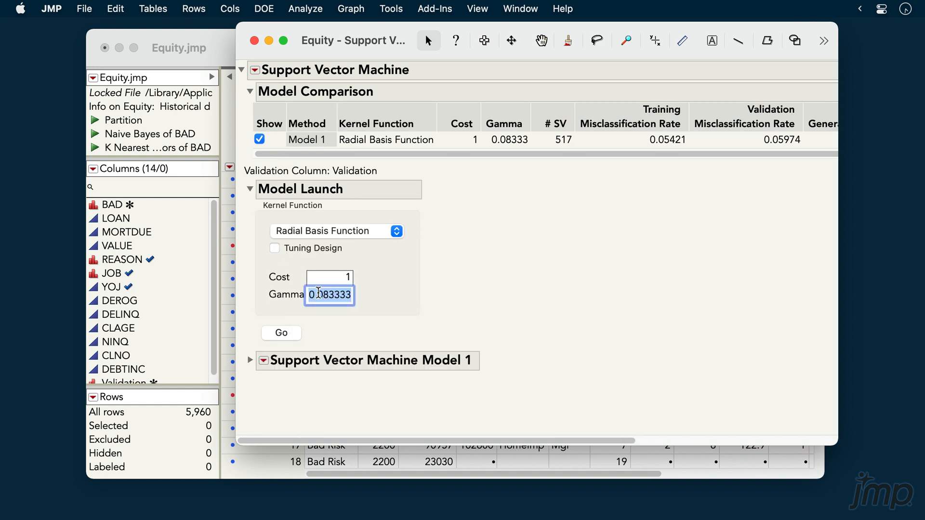
type("0.1")
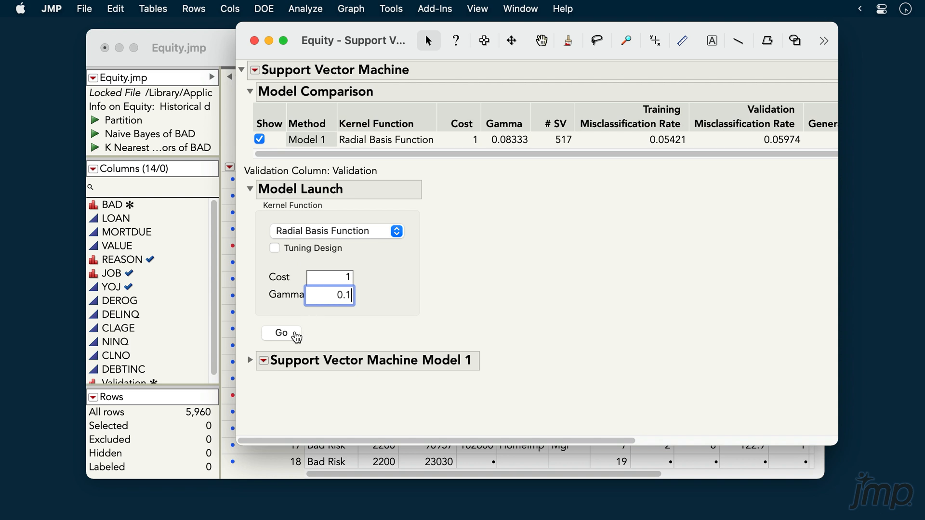
left_click(279, 333)
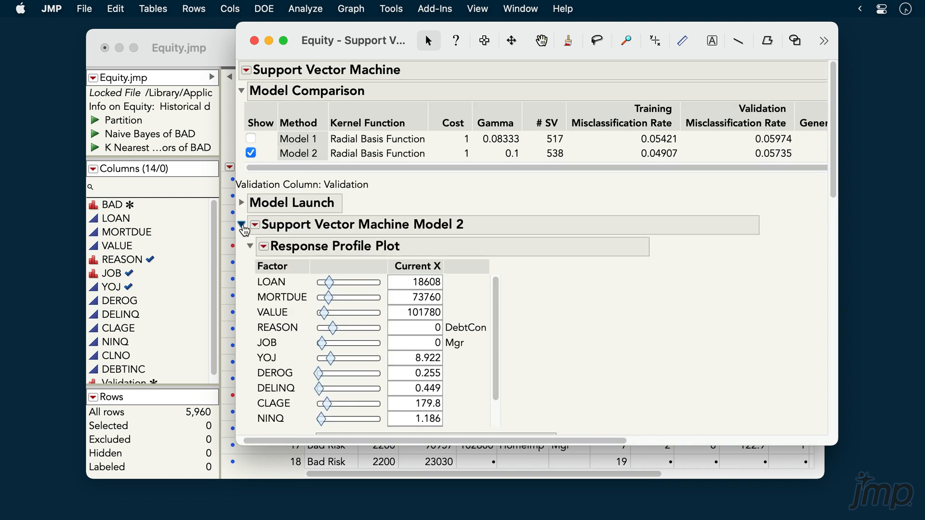
- Uncheck Show for Model 1 in the Model Comparison table
left_click(240, 224)
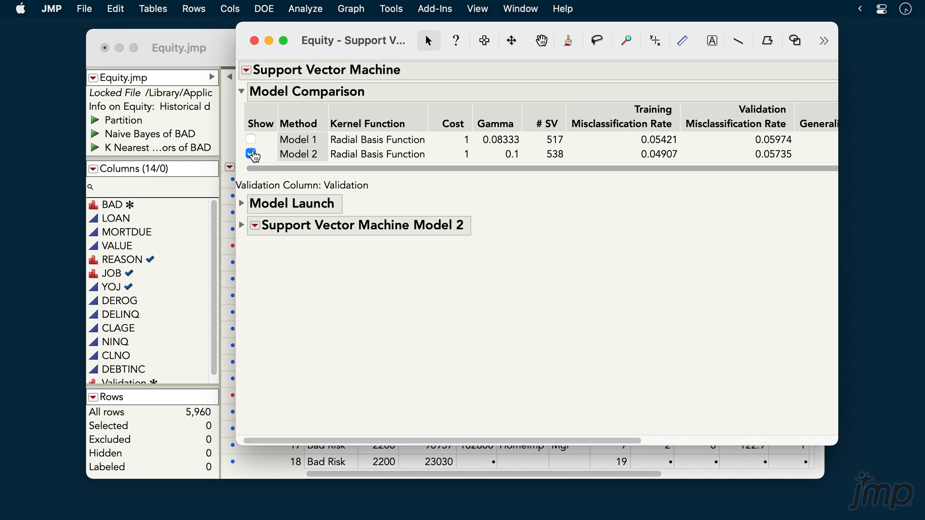
left_click(250, 139)
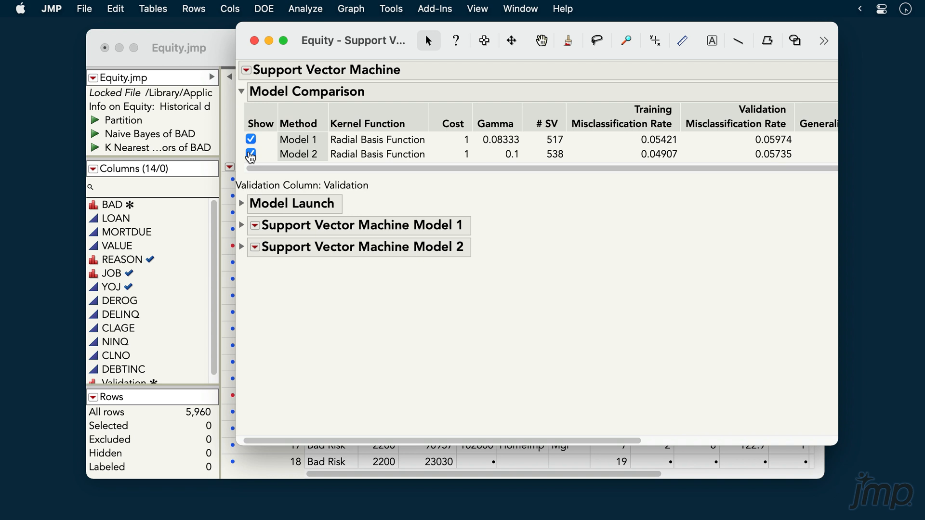
left_click(251, 140)
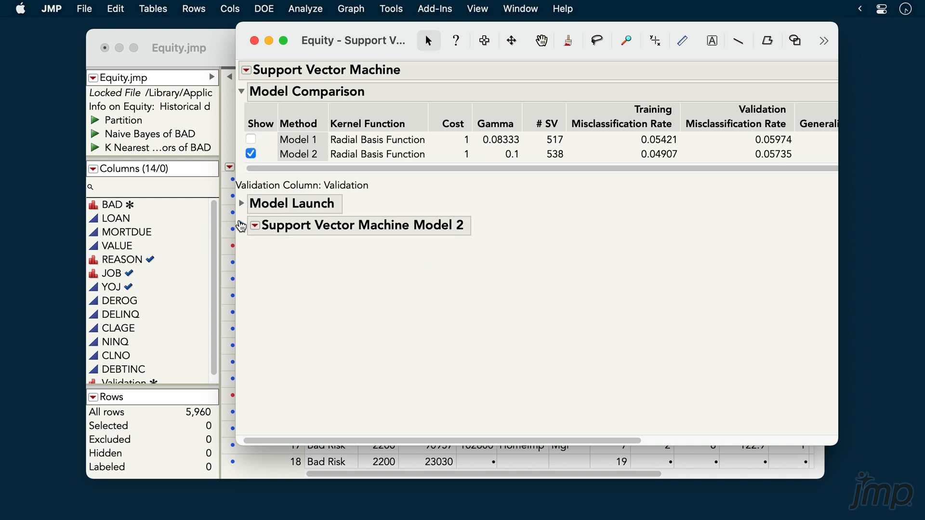
- Expand the Model 2 report and set the NINQ slider to about 11.4
left_click(240, 225)
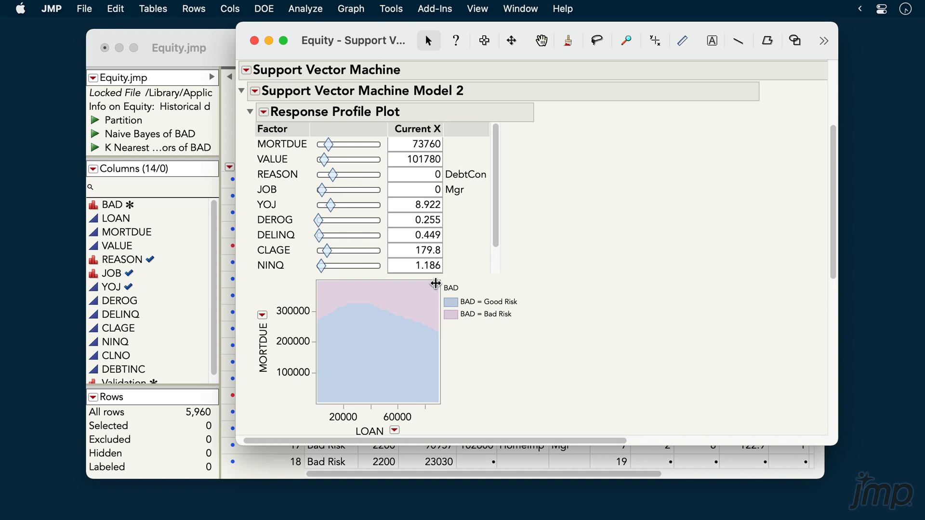
left_click_drag(318, 265, 329, 265)
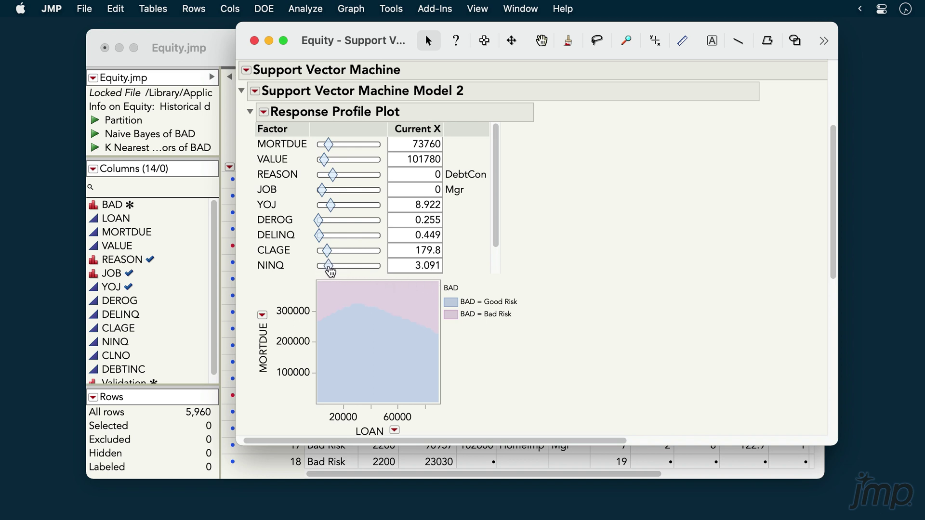
left_click_drag(328, 266, 359, 266)
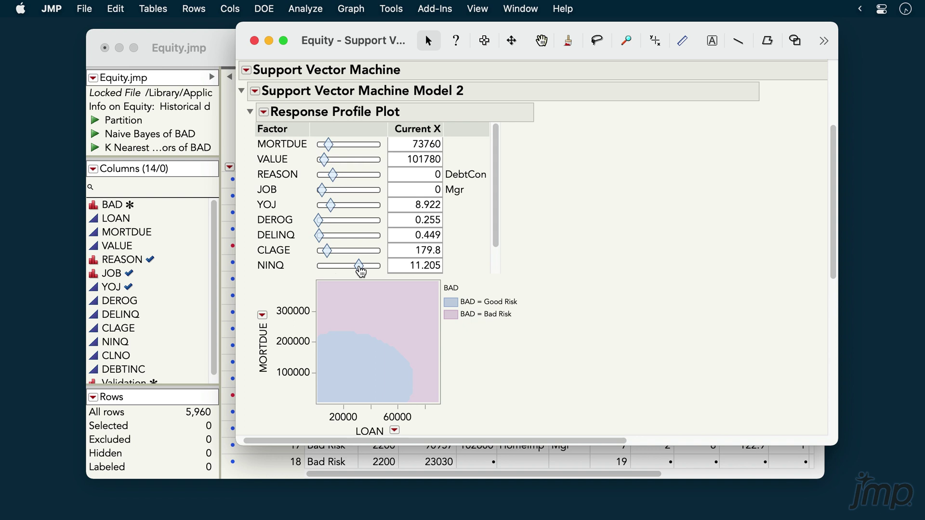
left_click_drag(354, 265, 360, 265)
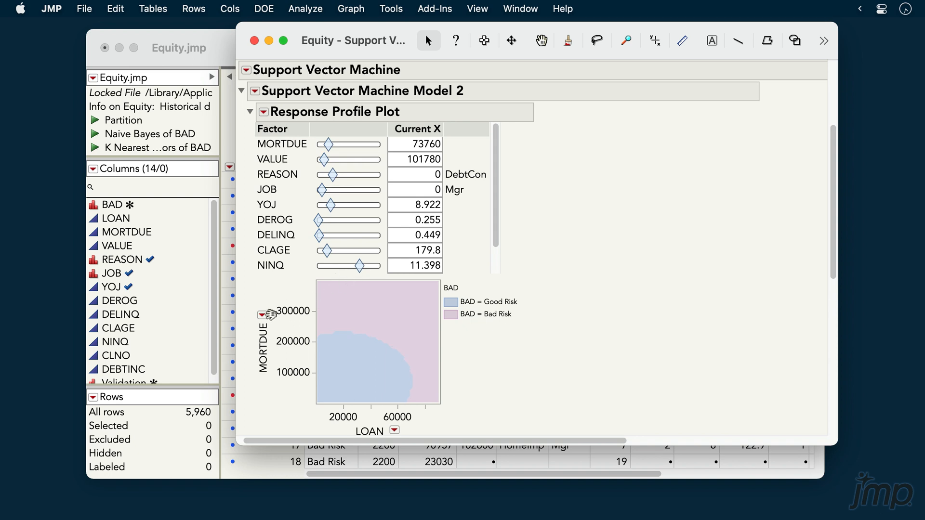
- Plot VALUE on the vertical axis and change a Response Profile Plot option
left_click(262, 314)
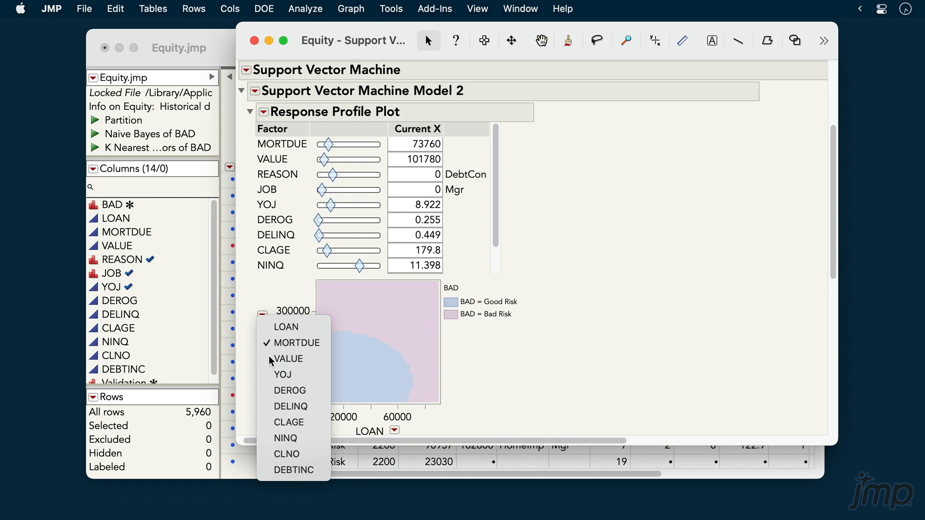
left_click(288, 359)
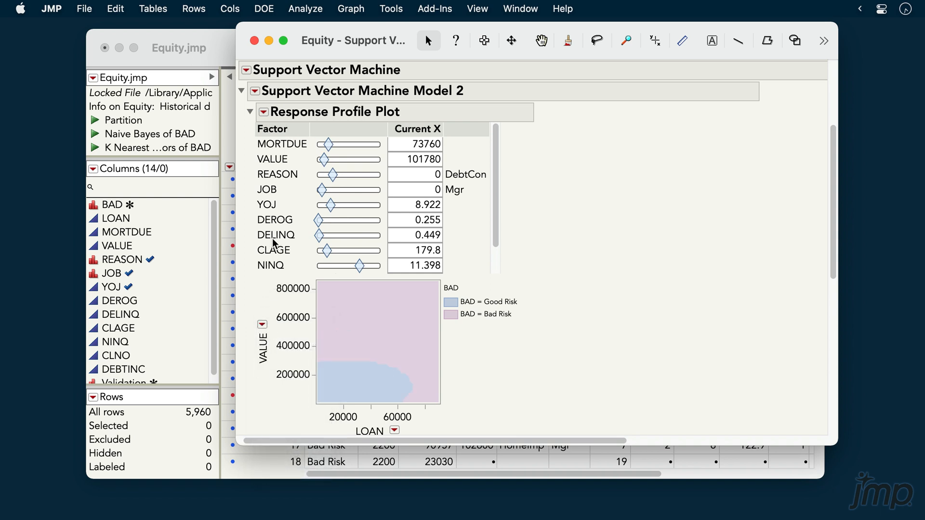
left_click(262, 111)
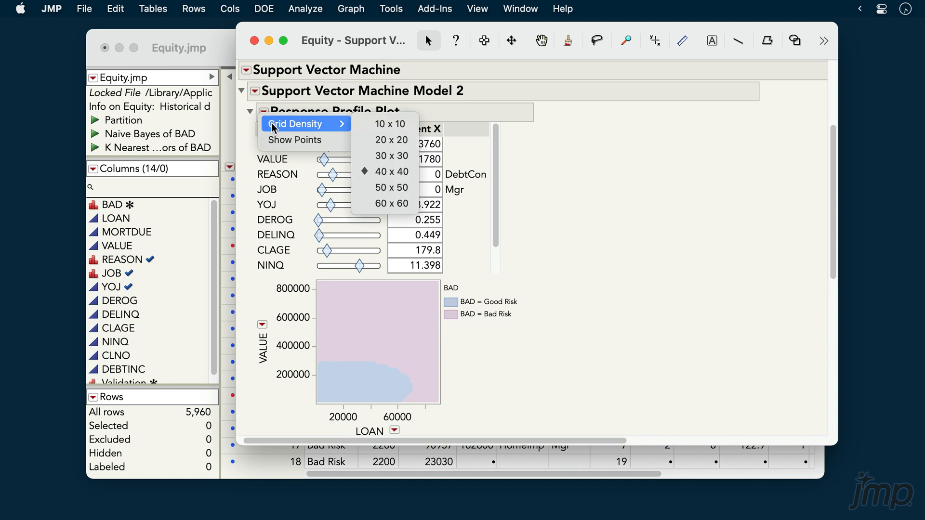
mouse_move(295, 140)
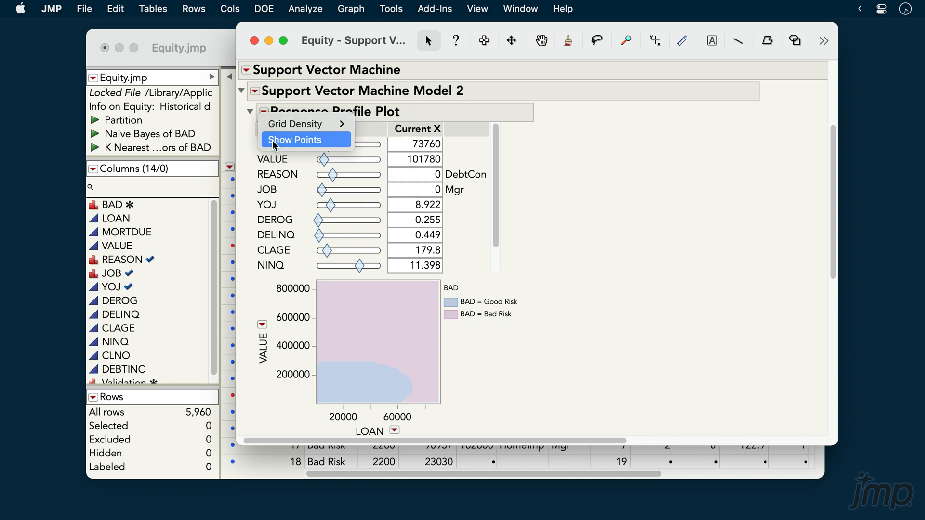
left_click(295, 139)
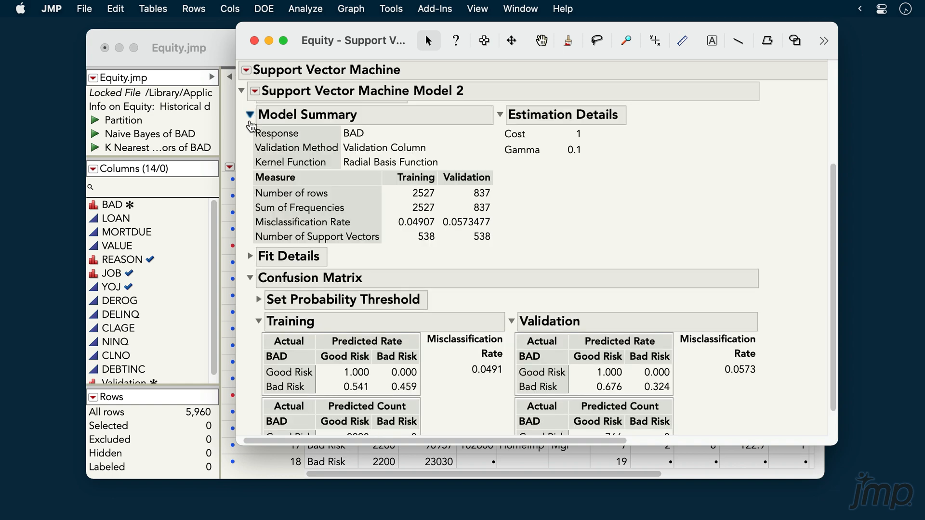
- Expand Model 2's Fit Details and scroll down to the confusion matrices
left_click(250, 256)
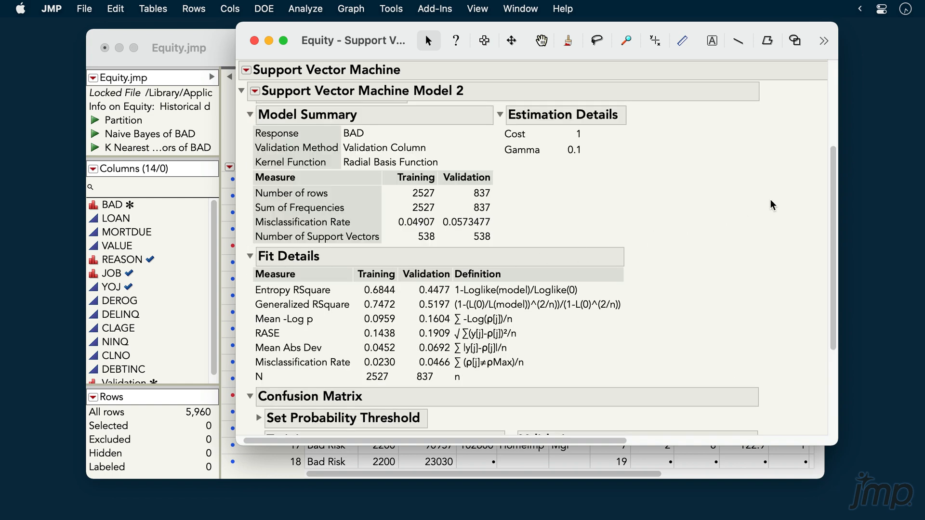
scroll("down", 3)
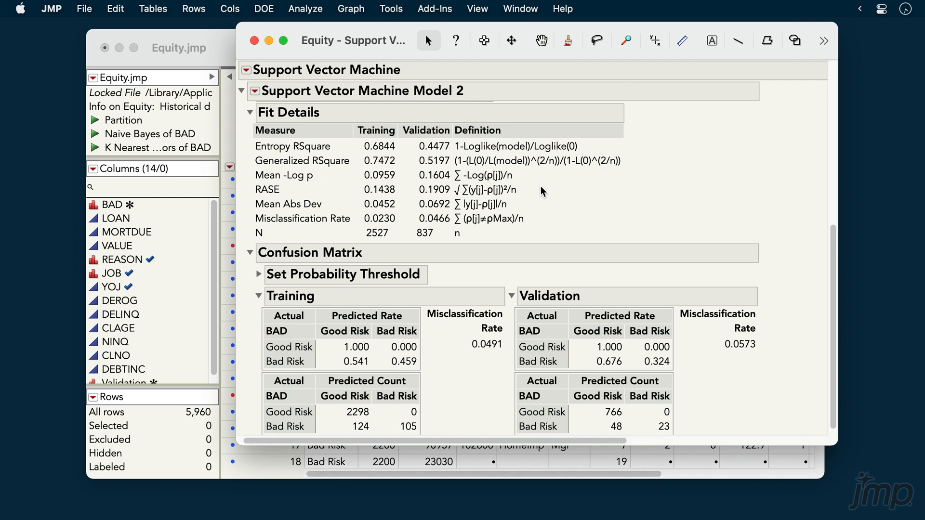
mouse_move(259, 276)
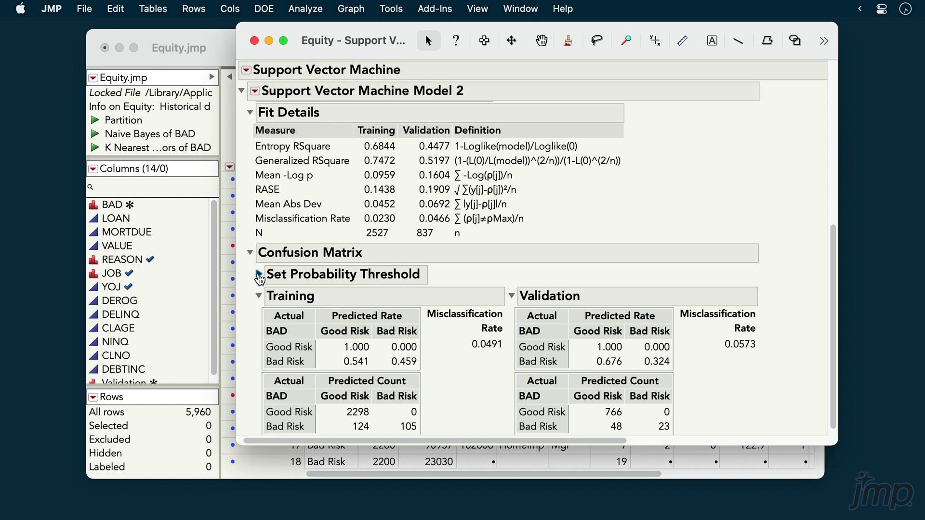
- Expand Set Probability Threshold and drag the threshold to about 0.1364
left_click(258, 274)
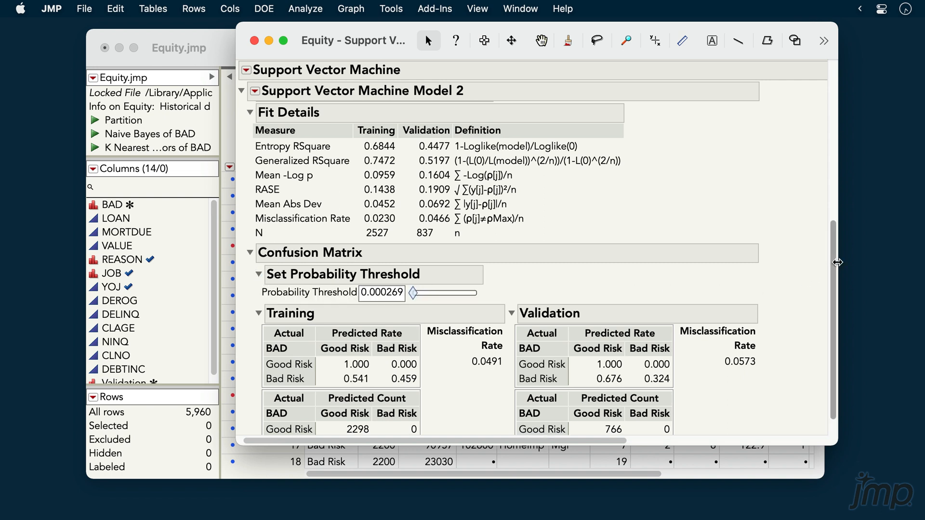
scroll("down", 3)
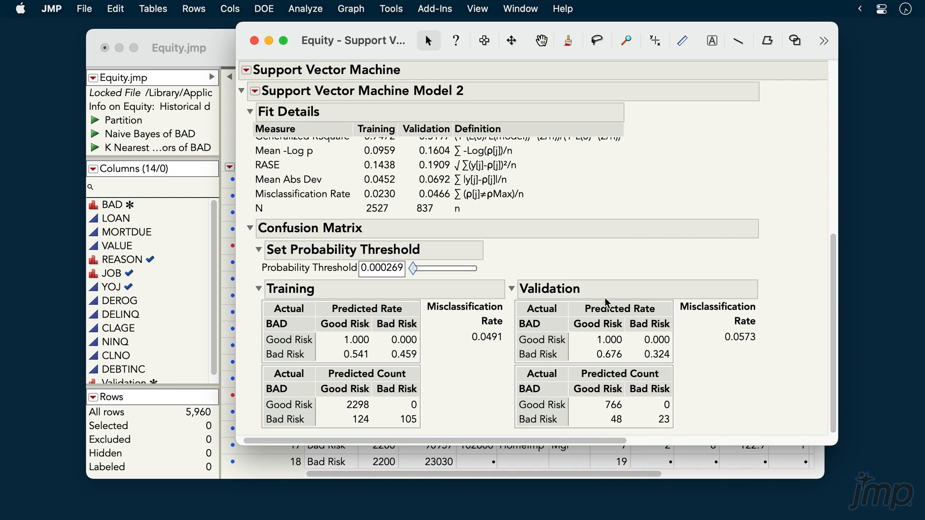
left_click_drag(415, 268, 423, 269)
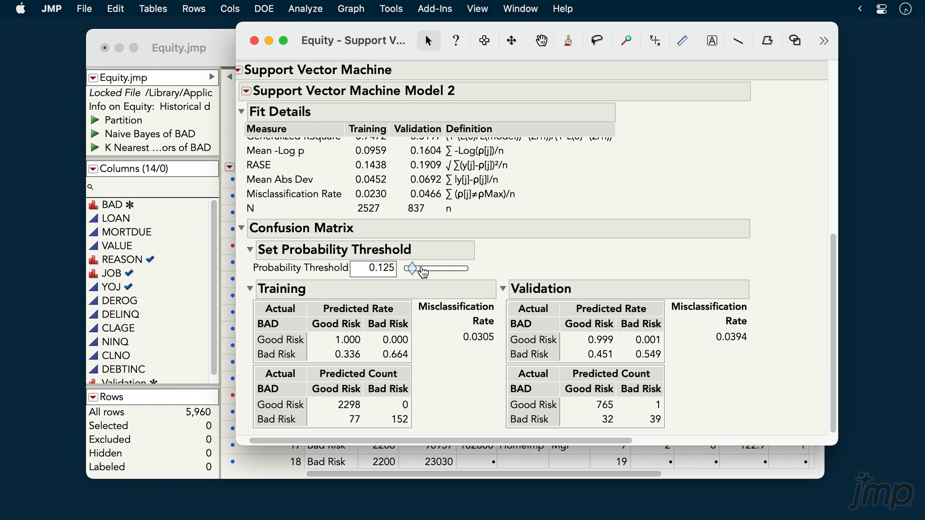
left_click_drag(413, 269, 429, 269)
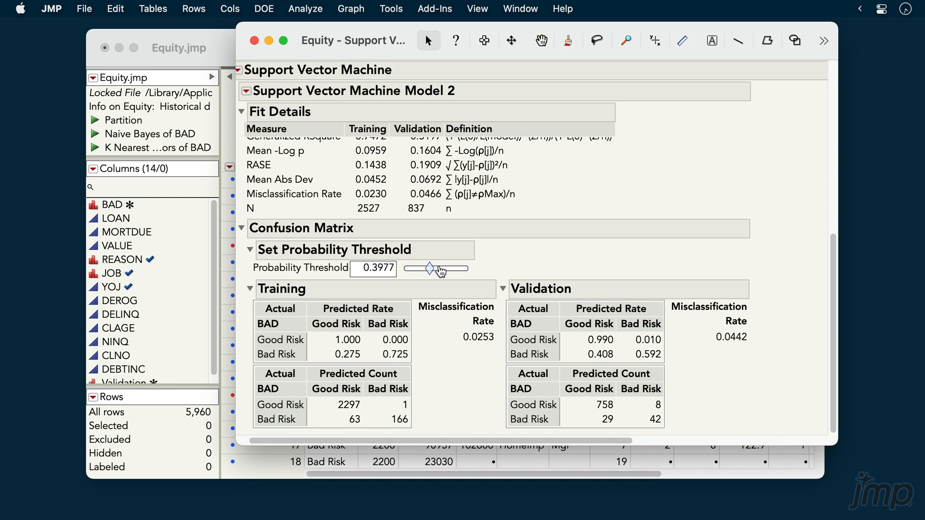
left_click_drag(430, 269, 430, 268)
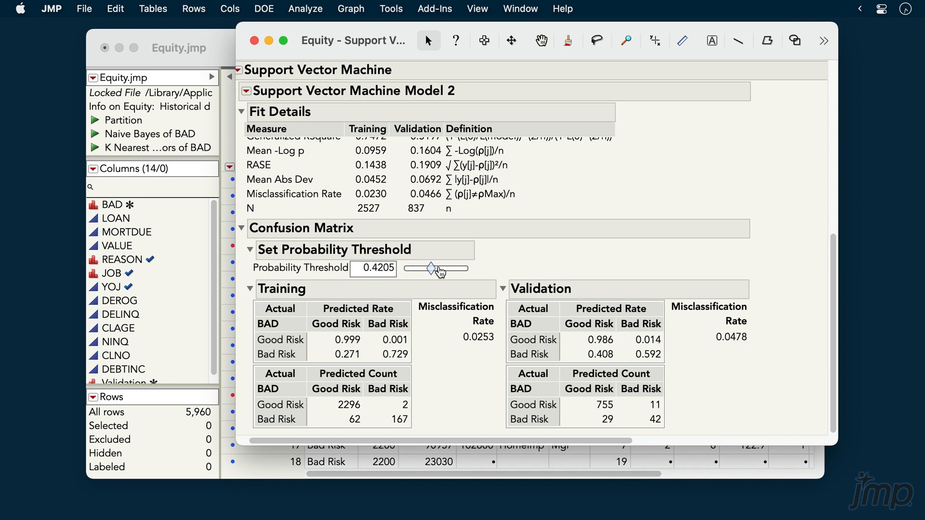
left_click_drag(432, 268, 411, 271)
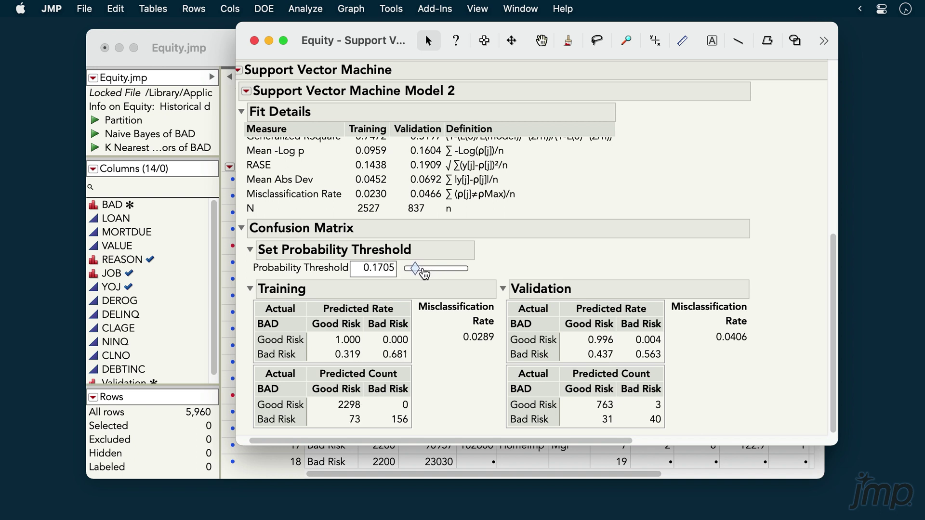
left_click_drag(425, 269, 409, 269)
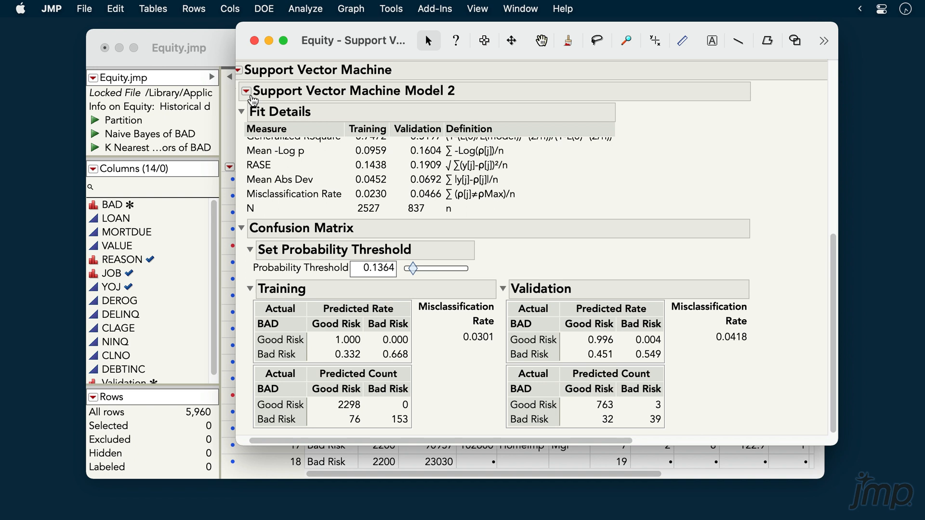
- Open the Support Vector Machine Model 2 red-triangle options menu
left_click(245, 91)
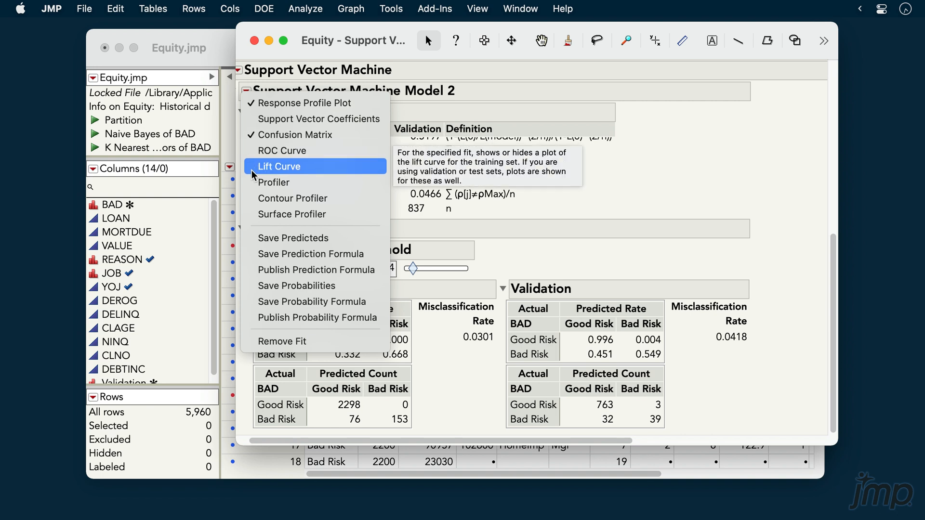
mouse_move(274, 183)
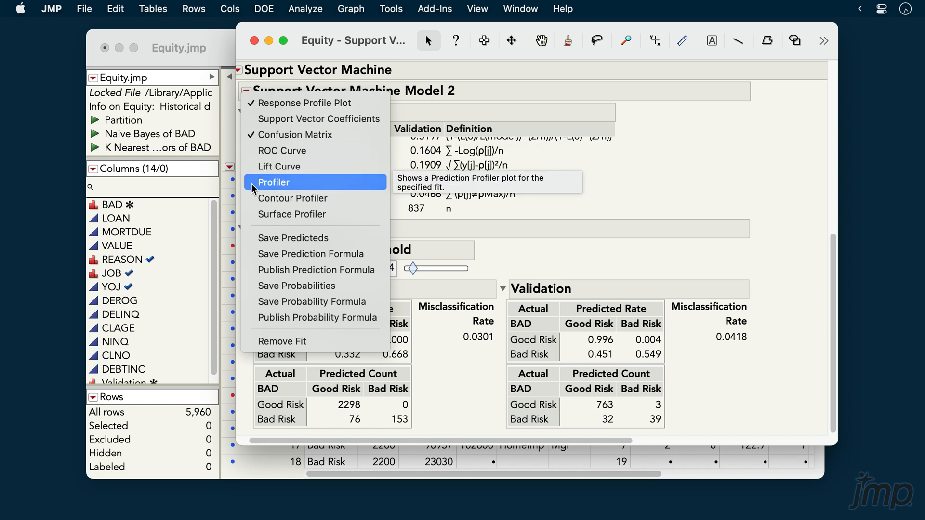